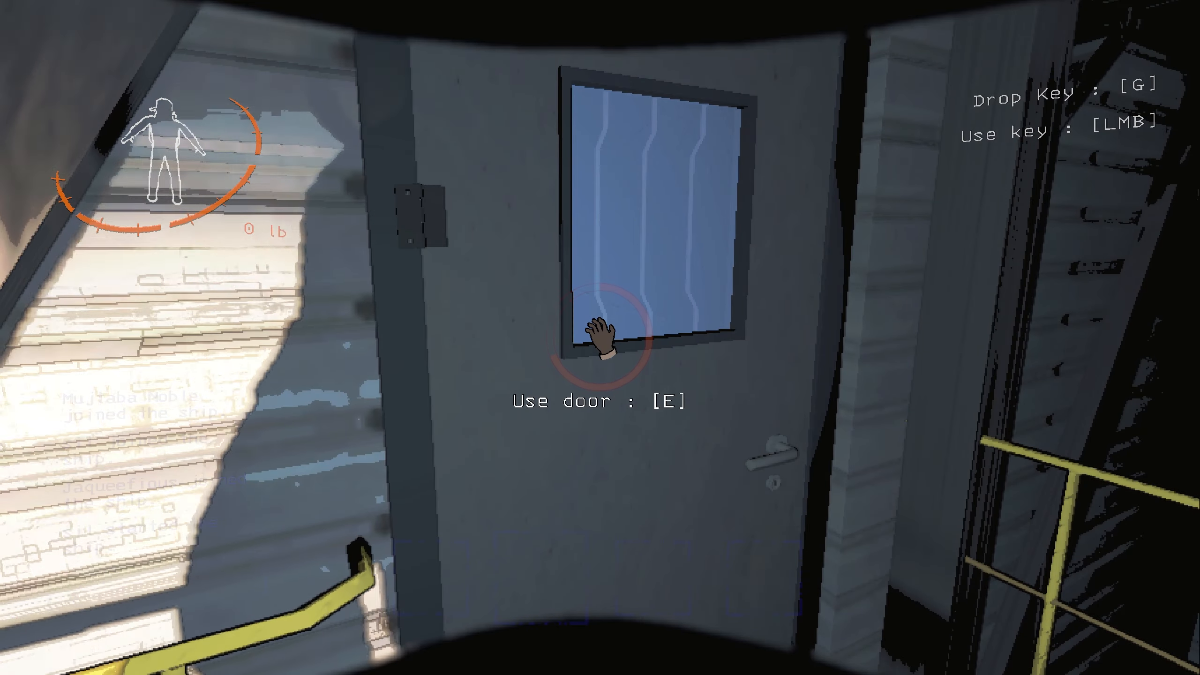
key(e)
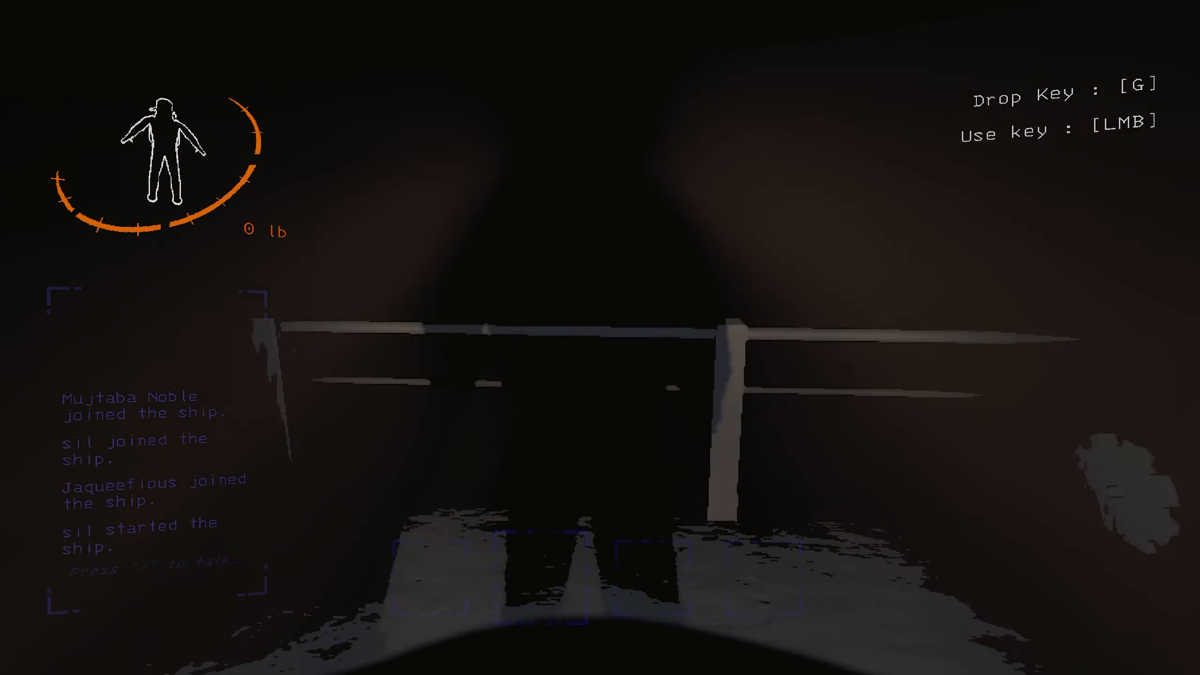